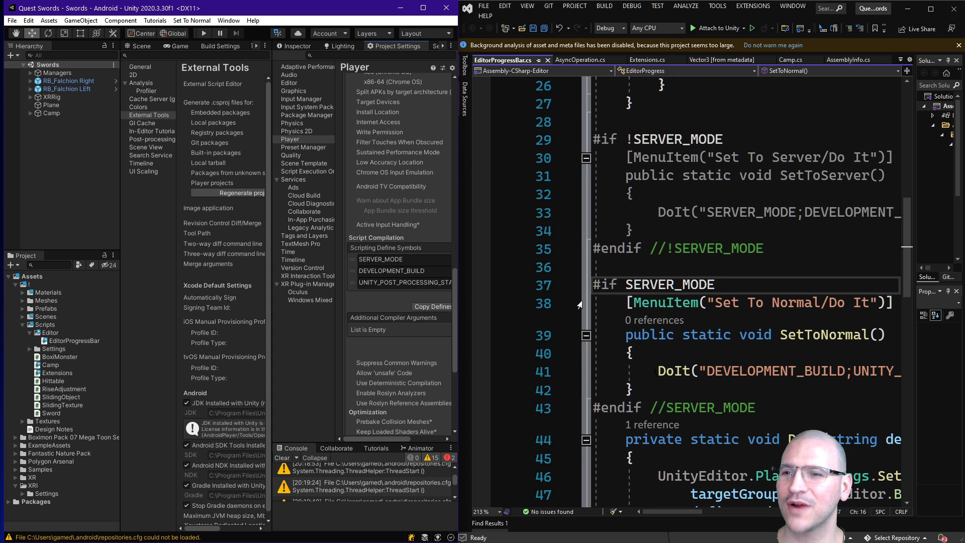
Step: Mark the SERVER_MODE condition, review the script, and bring up the Set To Server menu
left_click(714, 284)
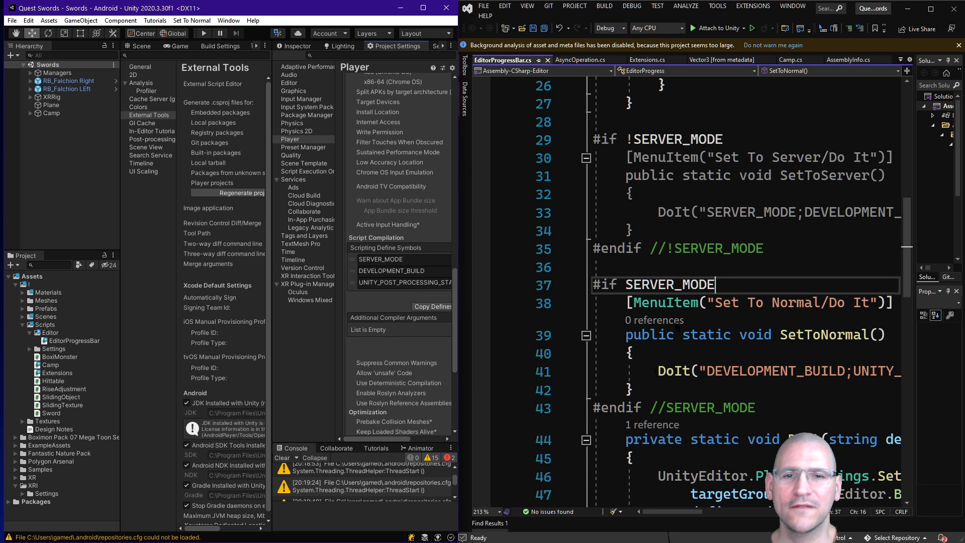
mouse_move(191, 18)
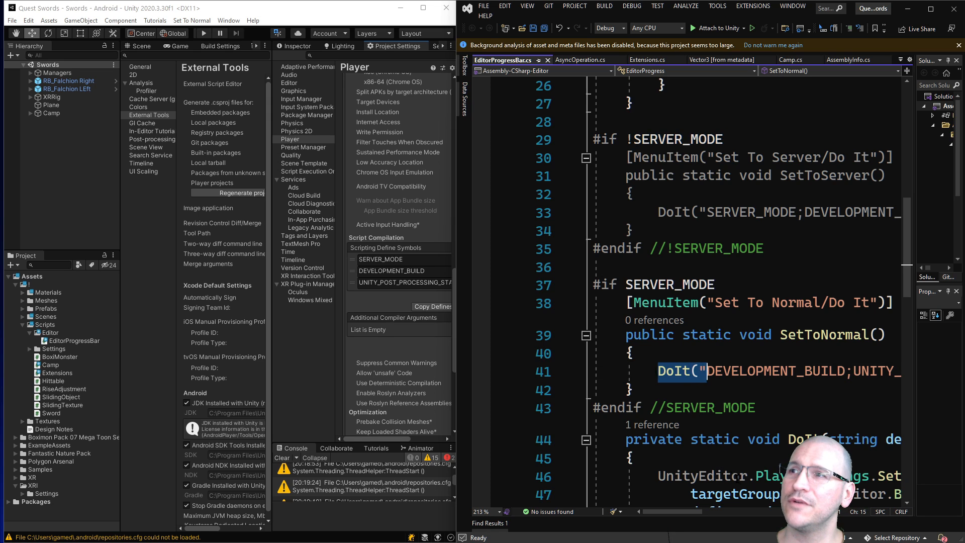
scroll("down", 3)
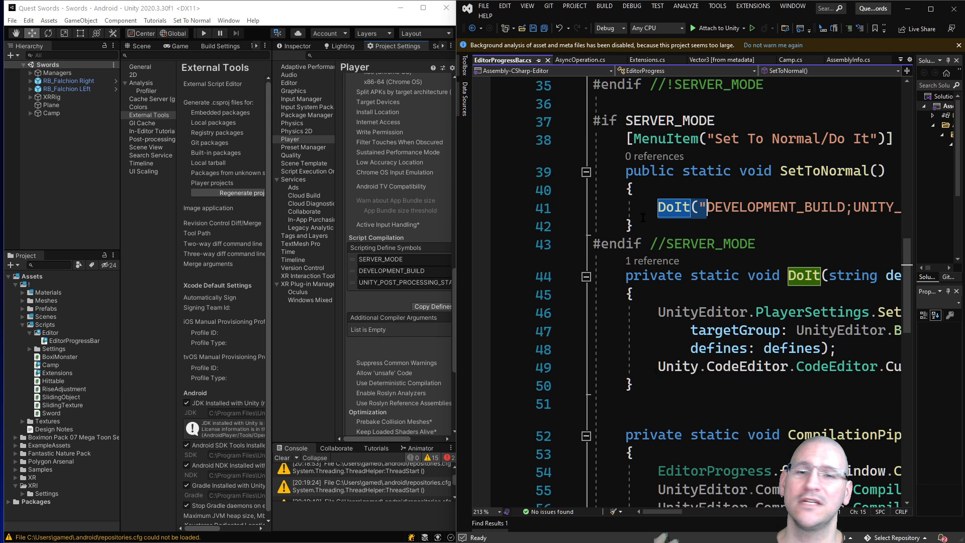
scroll("up", 3)
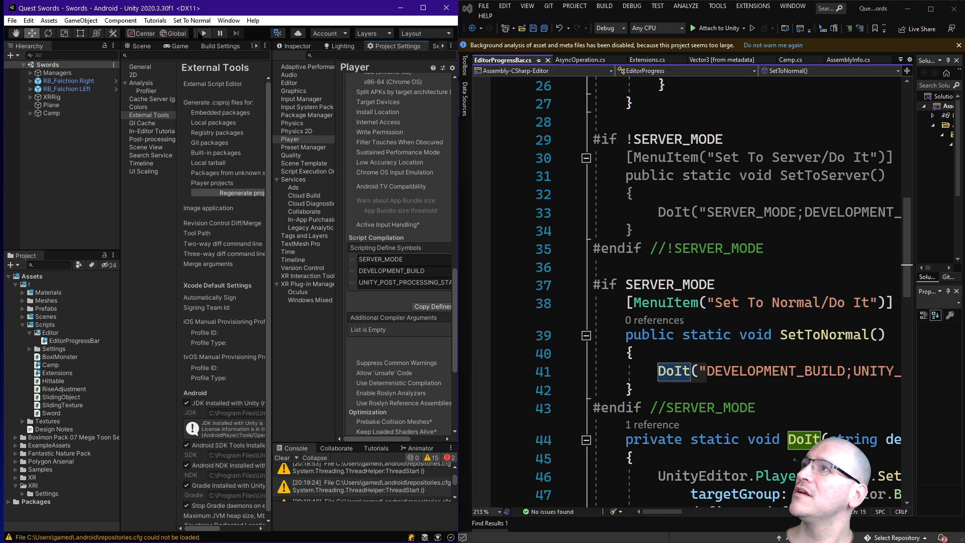
scroll("down", 3)
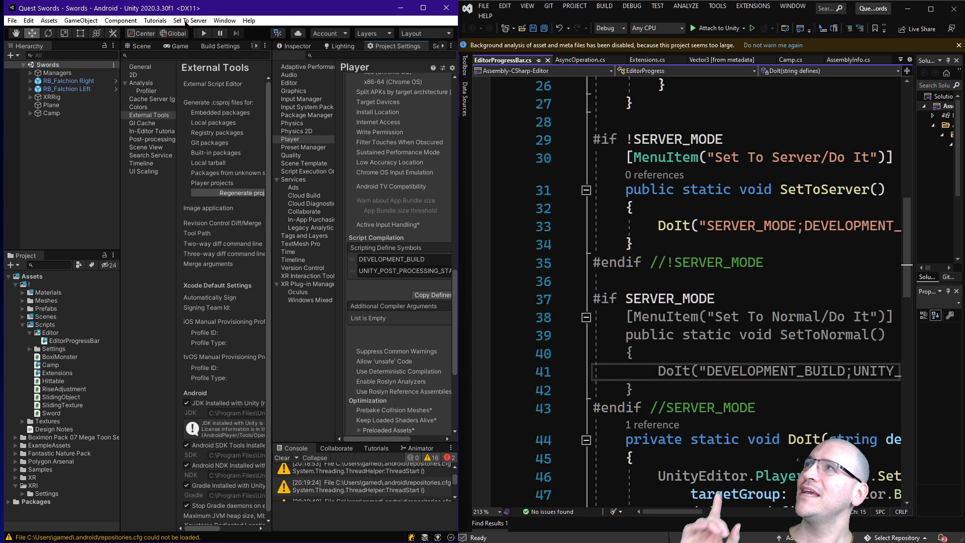
left_click(189, 20)
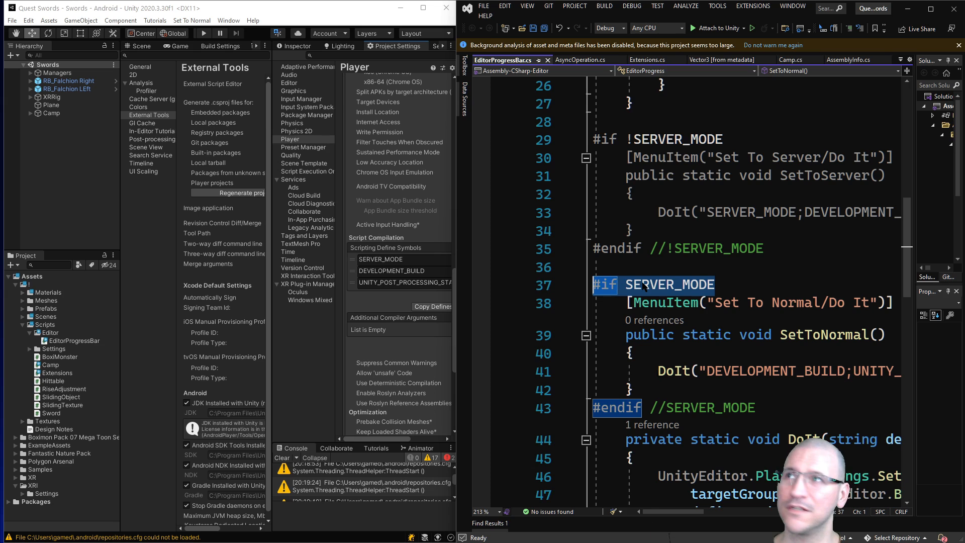
mouse_move(687, 290)
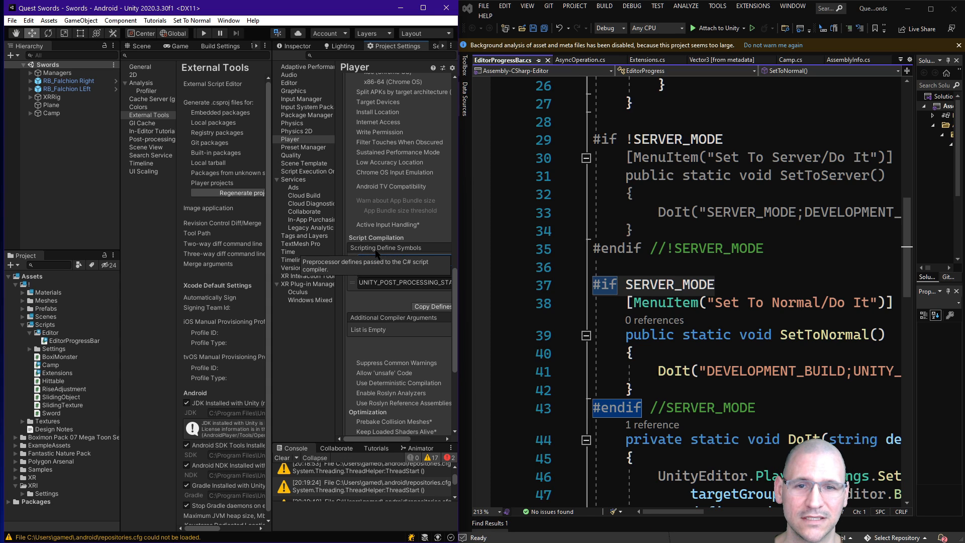
left_click(381, 258)
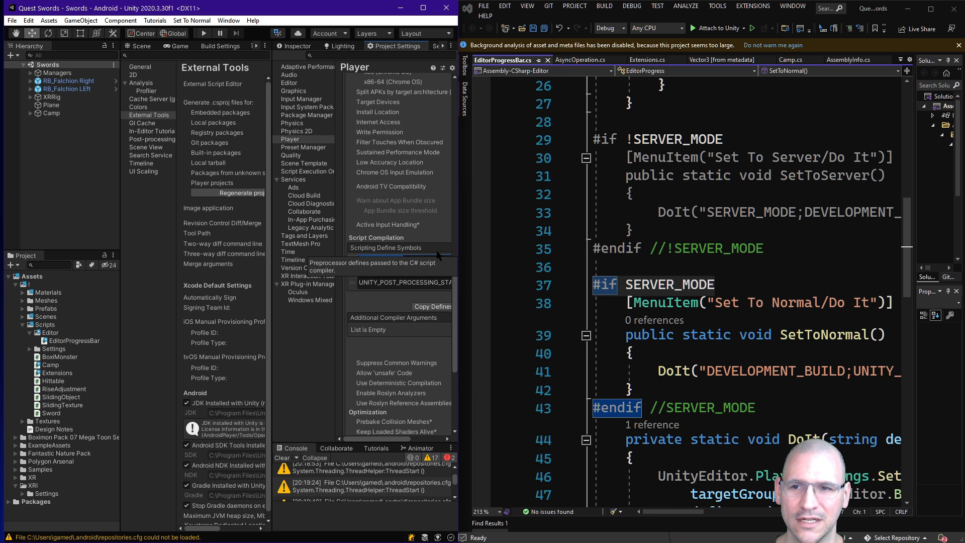
left_click(381, 258)
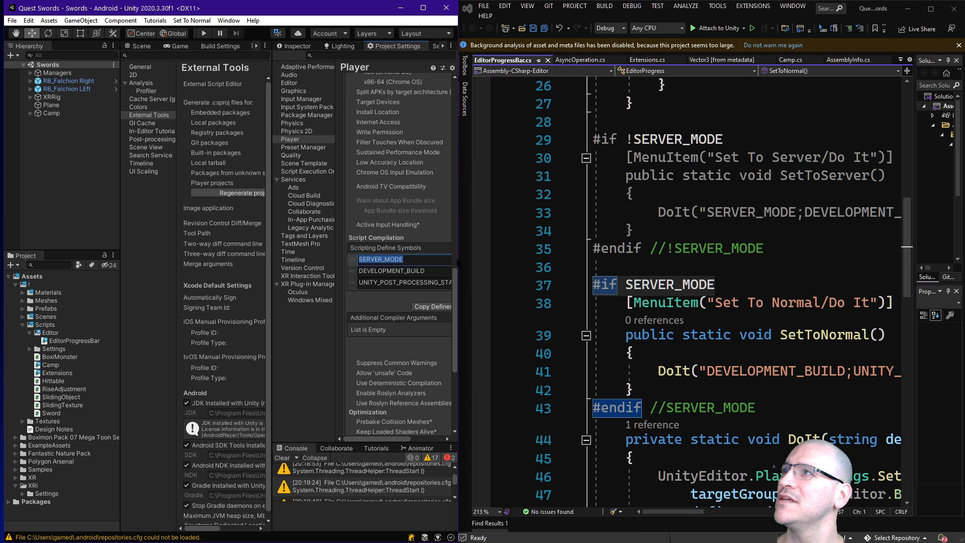
scroll("down", 3)
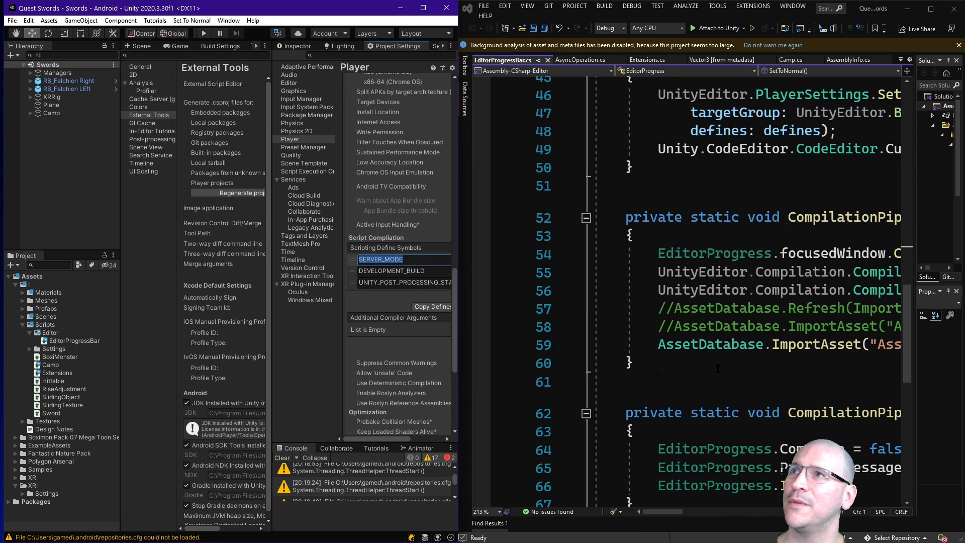
scroll("up", 3)
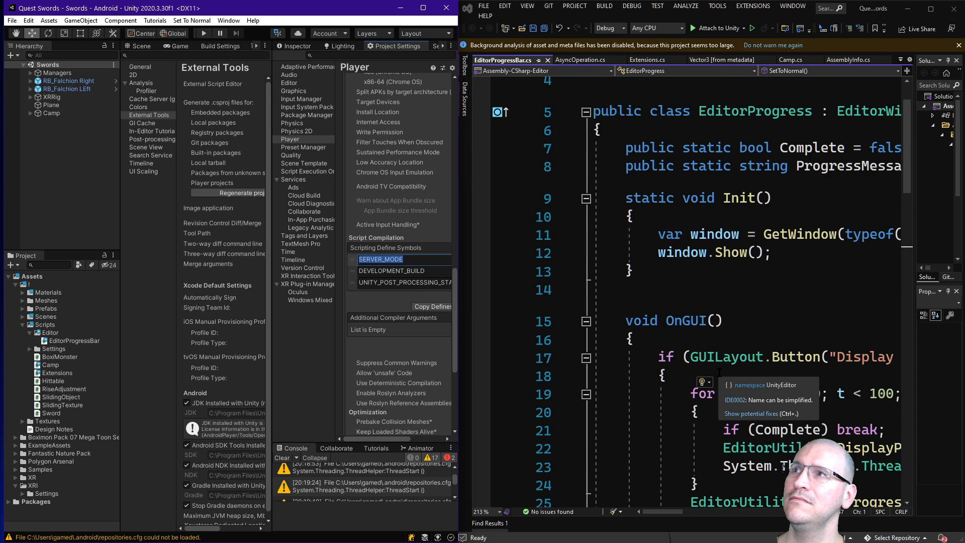
scroll("down", 3)
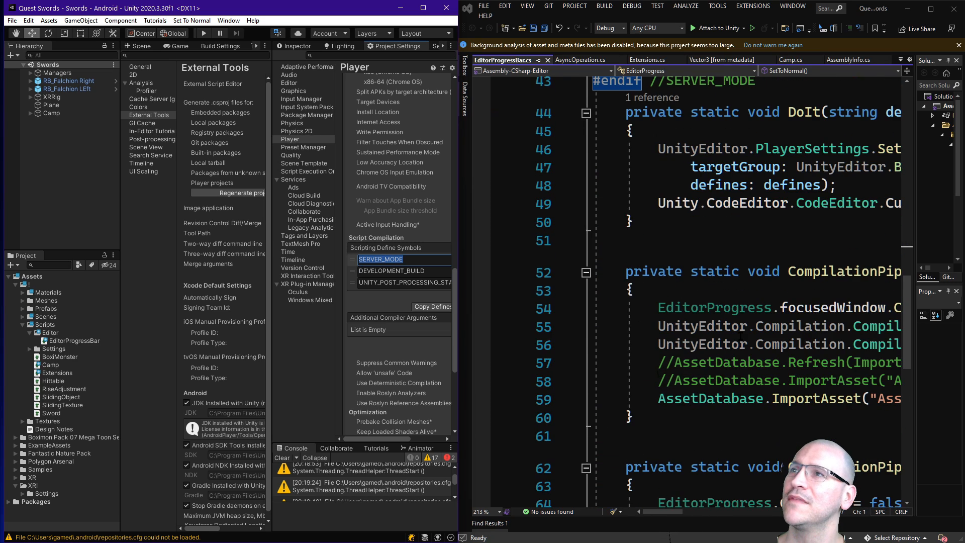
scroll("down", 3)
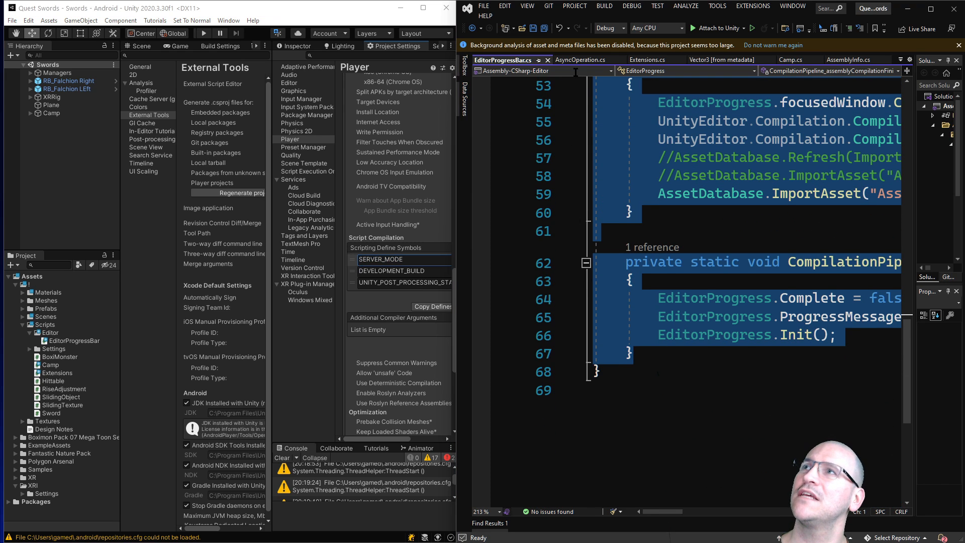
Step: Scroll through EditorProgressBar.cs around the CompilationPipeline callback methods at the class end
scroll("up", 3)
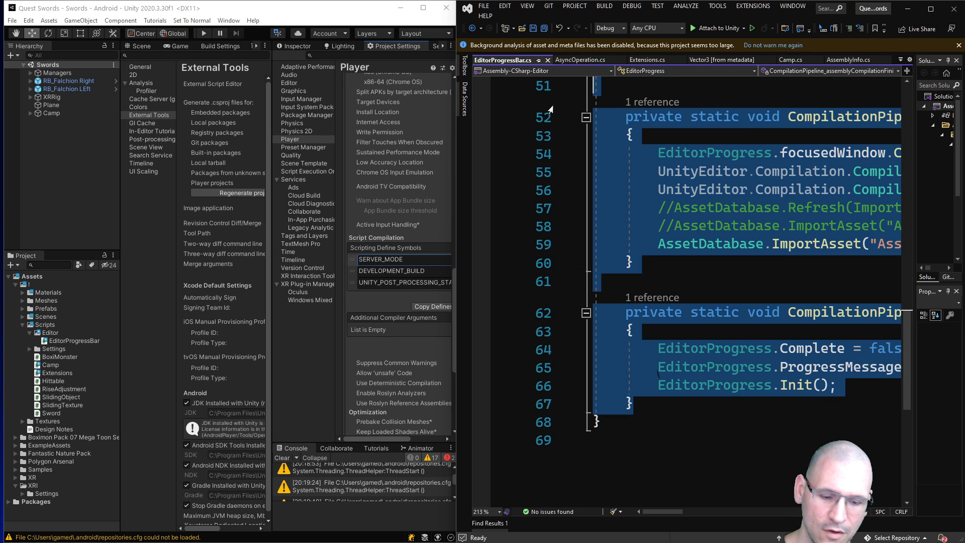
scroll("up", 3)
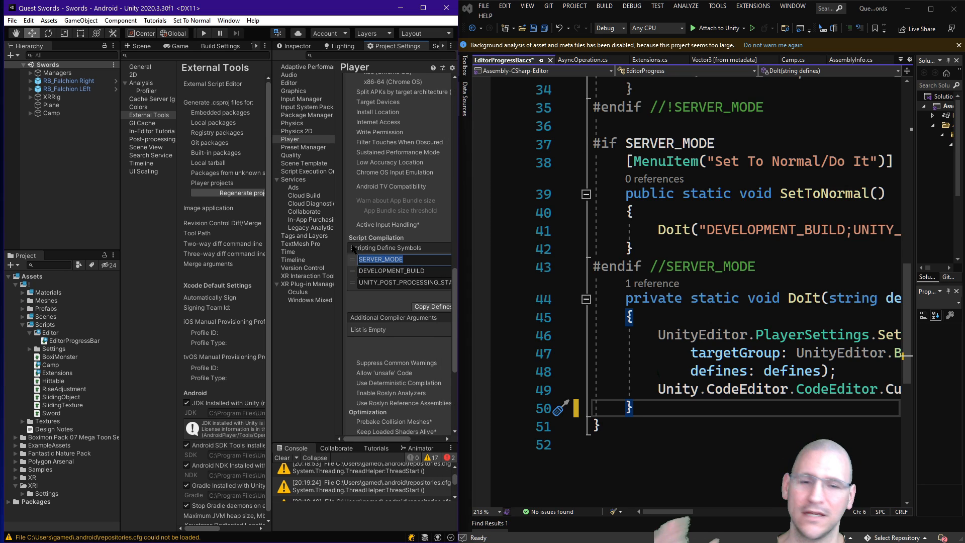
mouse_move(386, 258)
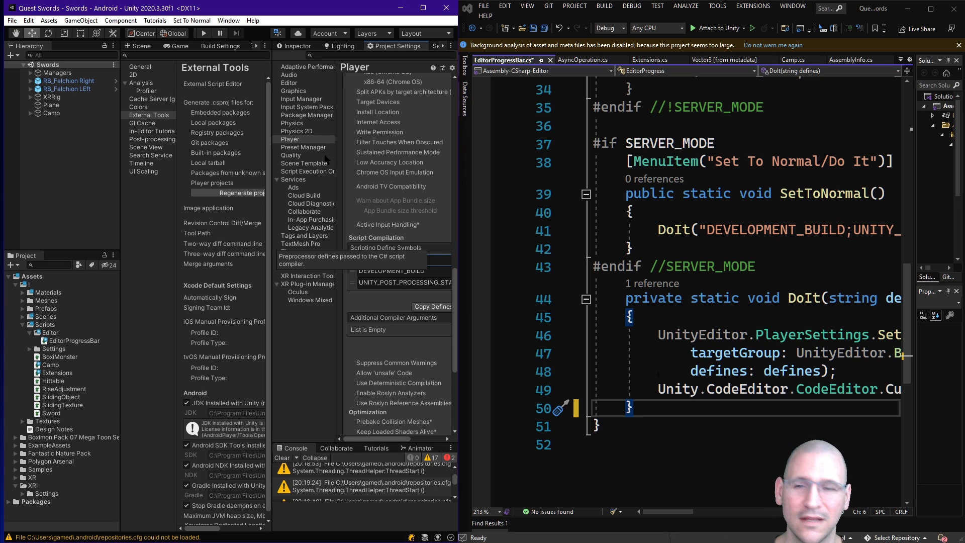
scroll("up", 3)
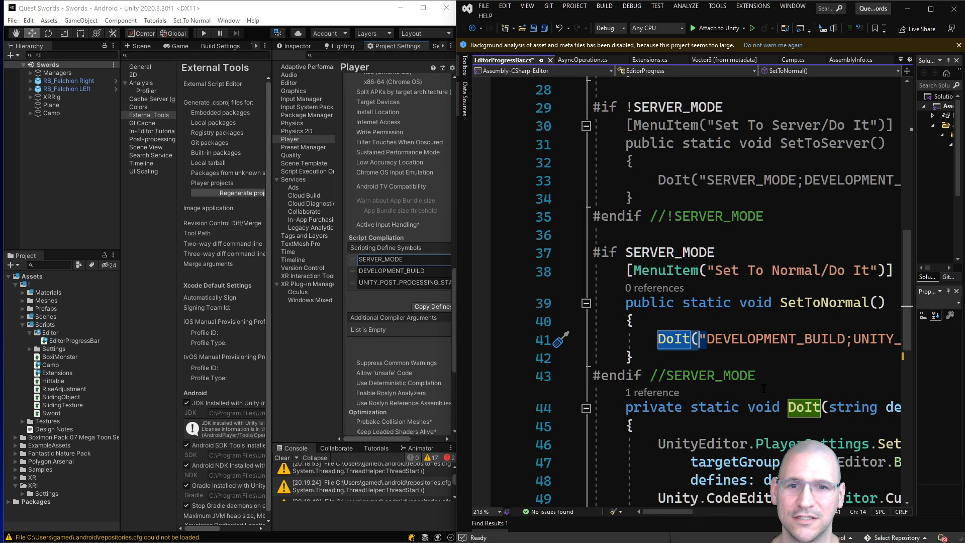
scroll("down", 3)
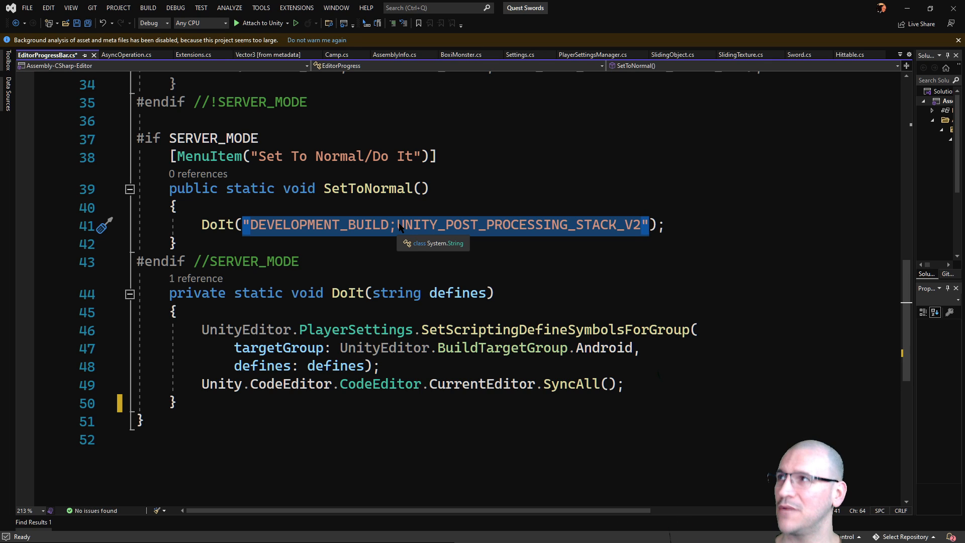
Step: Highlight UNITY_POST_PROCESSING_STACK_V2 and SERVER_MODE in the Set To Normal and Set To Server define strings
left_click(274, 225)
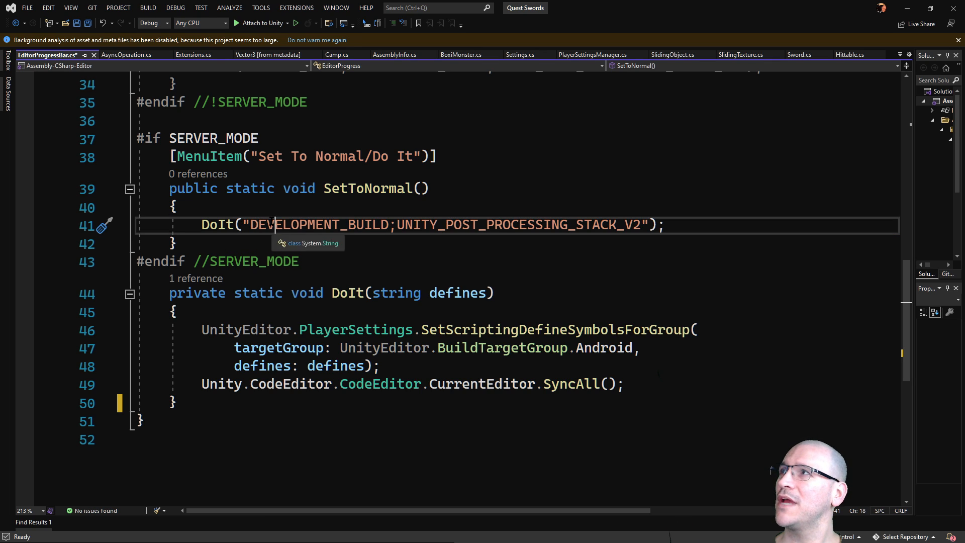
double_click(517, 225)
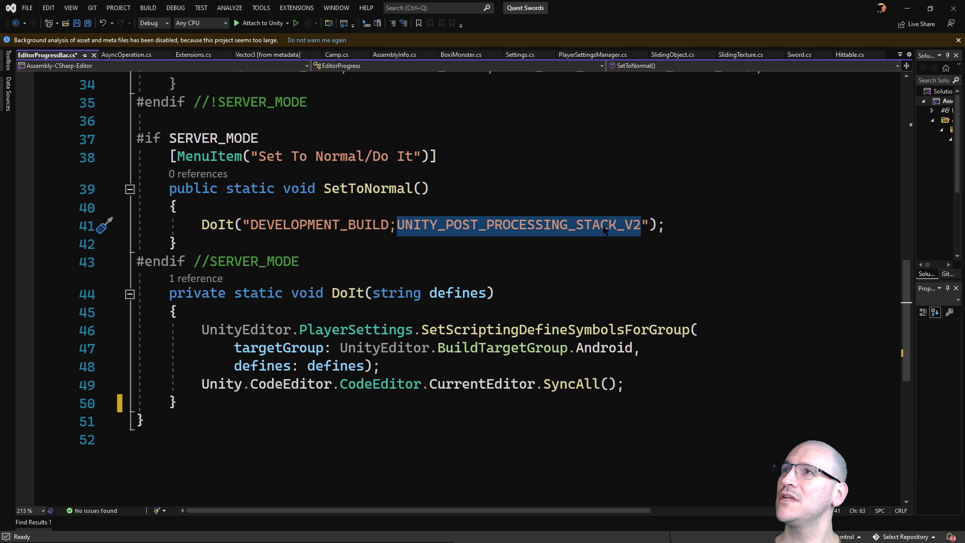
scroll("up", 3)
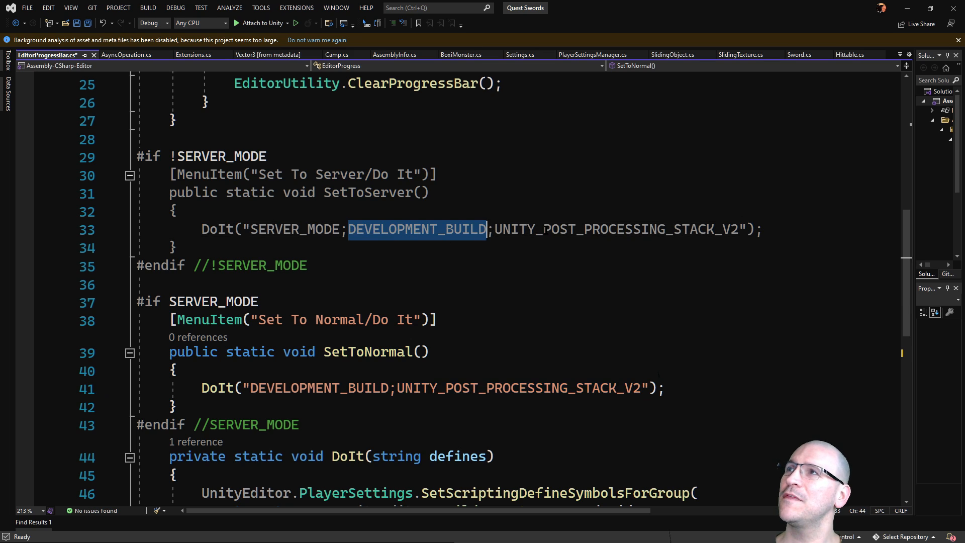
double_click(293, 229)
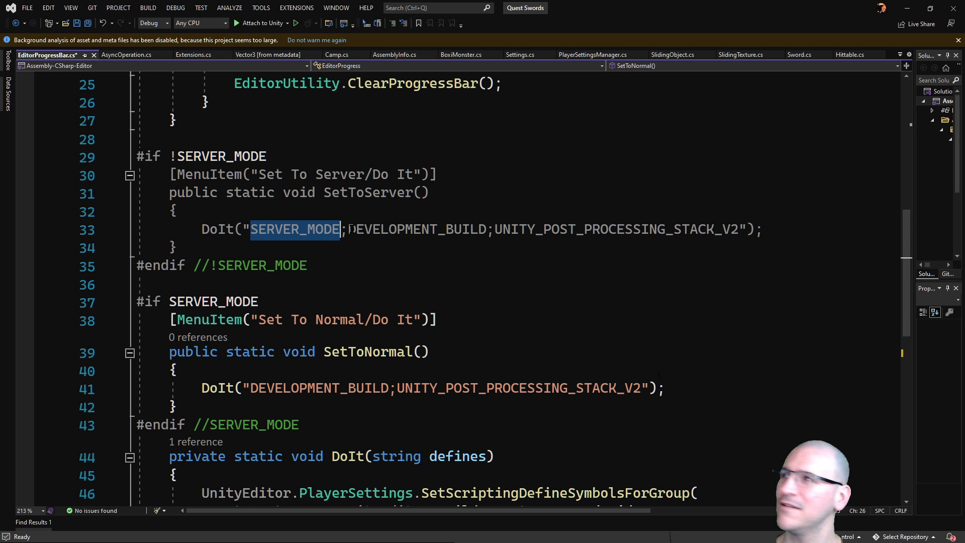
scroll("down", 3)
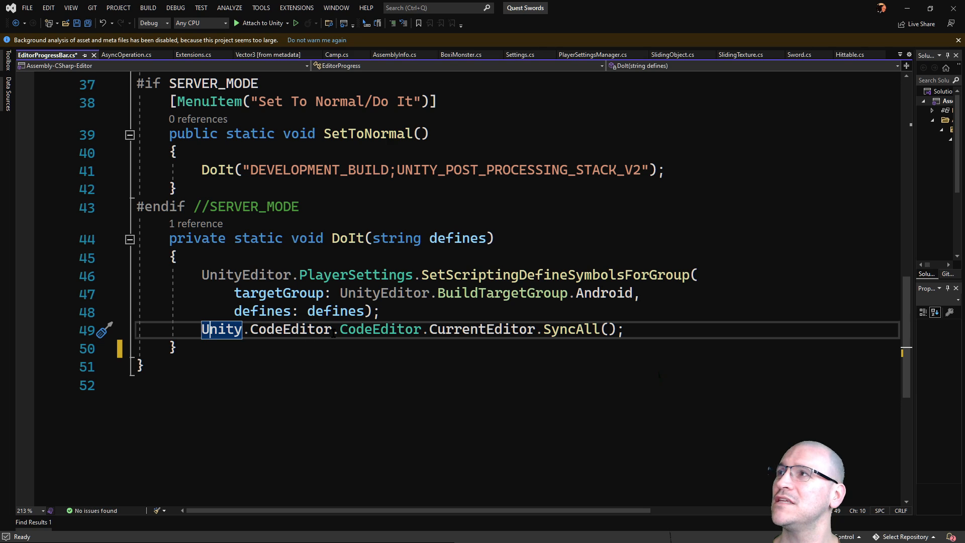
mouse_move(222, 329)
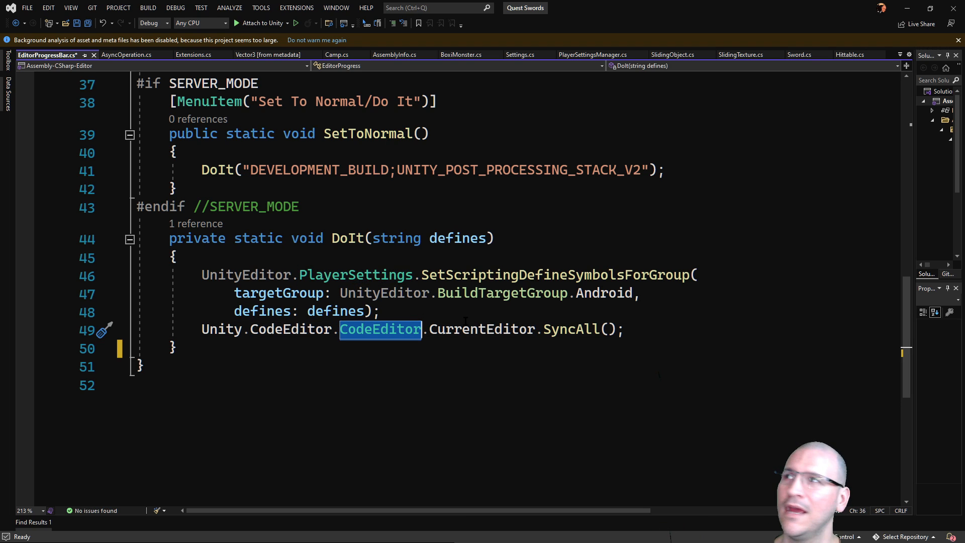
mouse_move(483, 329)
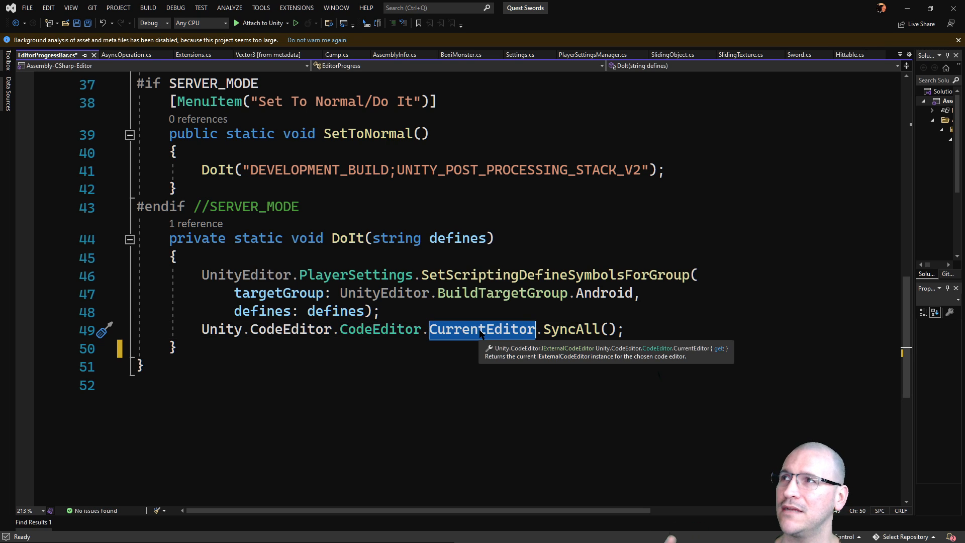
mouse_move(570, 329)
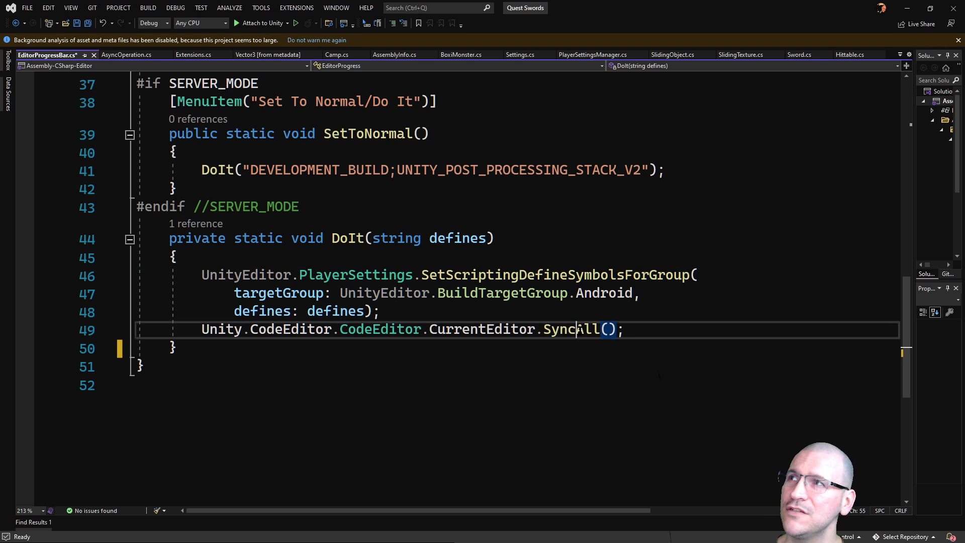
Step: Highlight the CodeEditor.CurrentEditor.SyncAll() call in the DoIt helper and scroll up
double_click(570, 330)
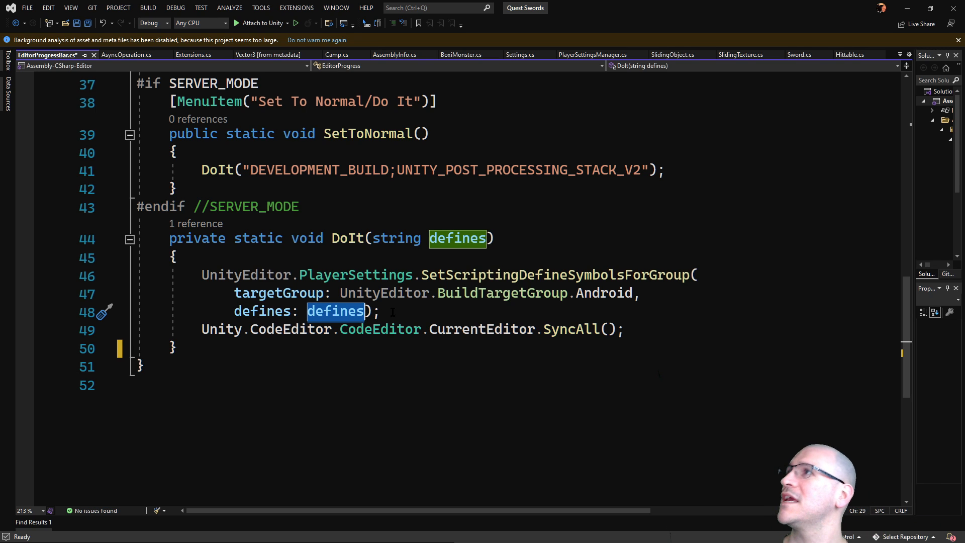
scroll("up", 3)
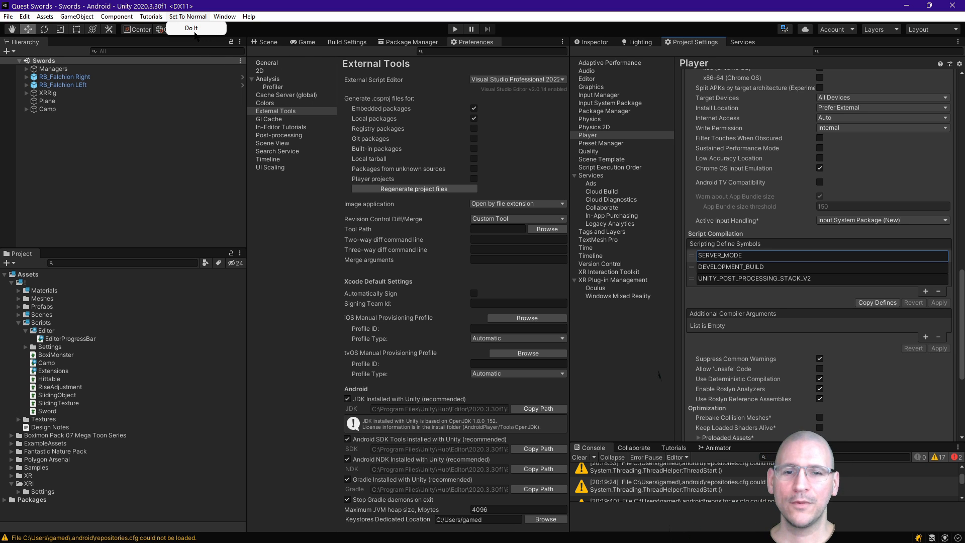
mouse_move(397, 203)
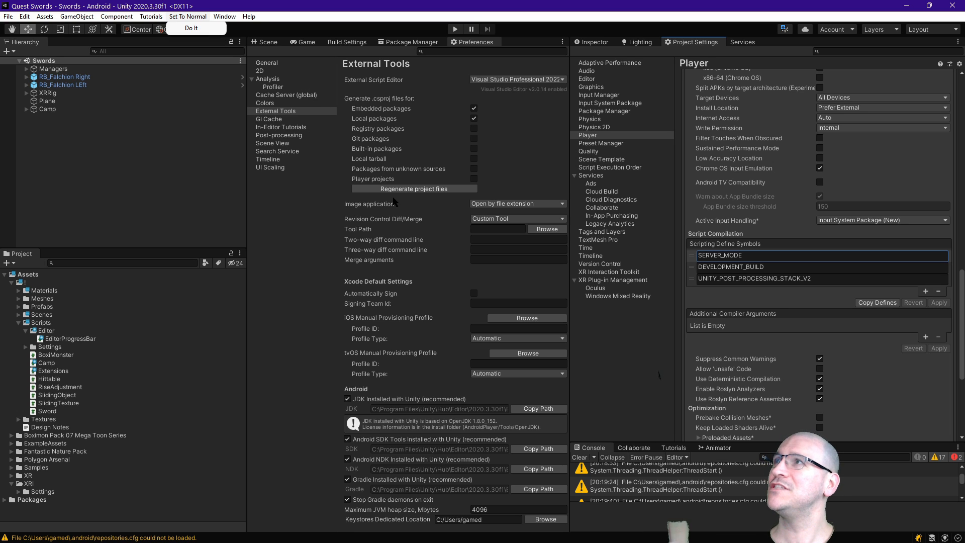
Step: Keep Visual Studio 2022 as External Script Editor and switch to Package Manager
left_click(518, 80)
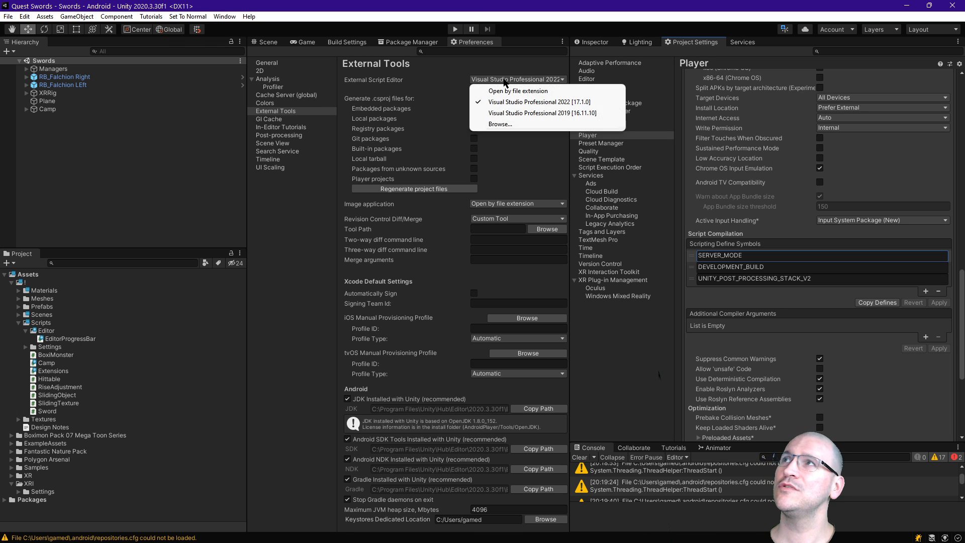
mouse_move(429, 81)
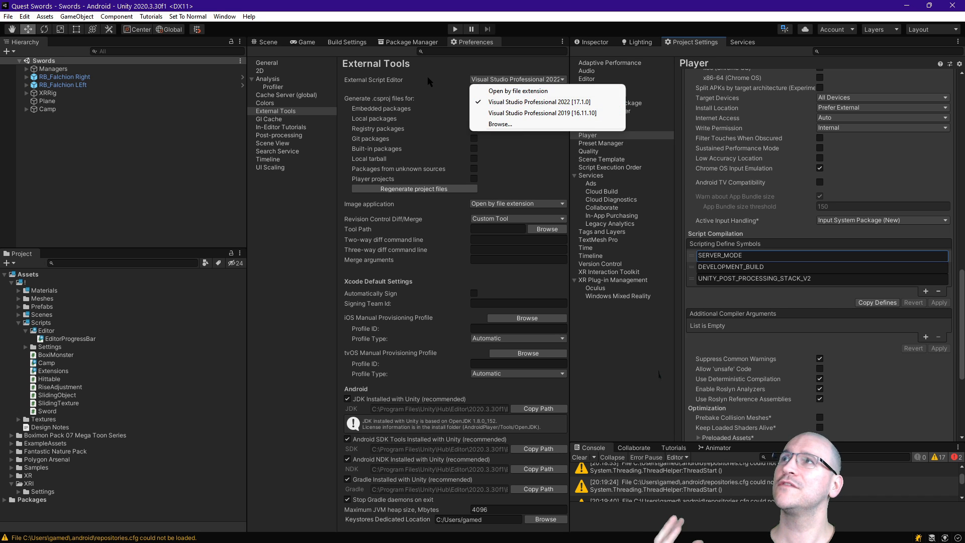
left_click(542, 102)
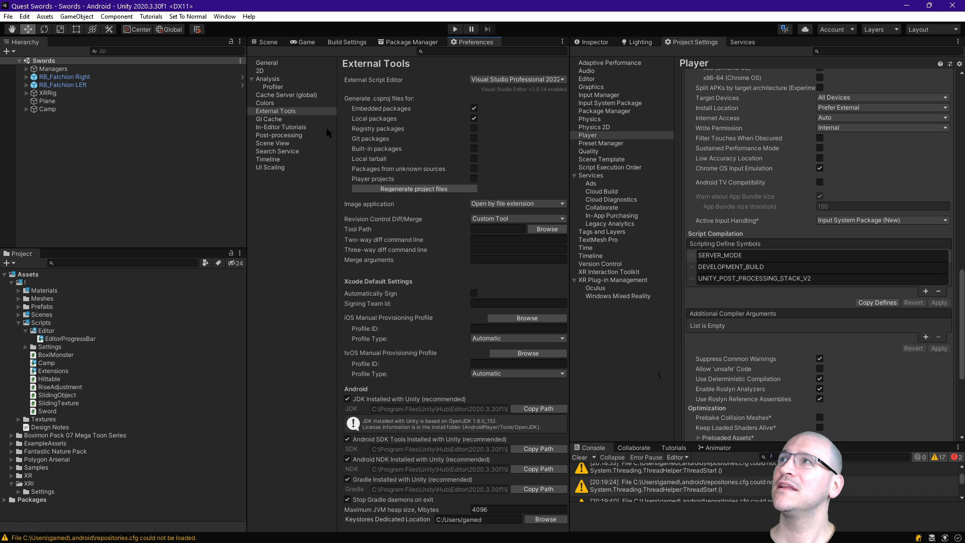
left_click(408, 41)
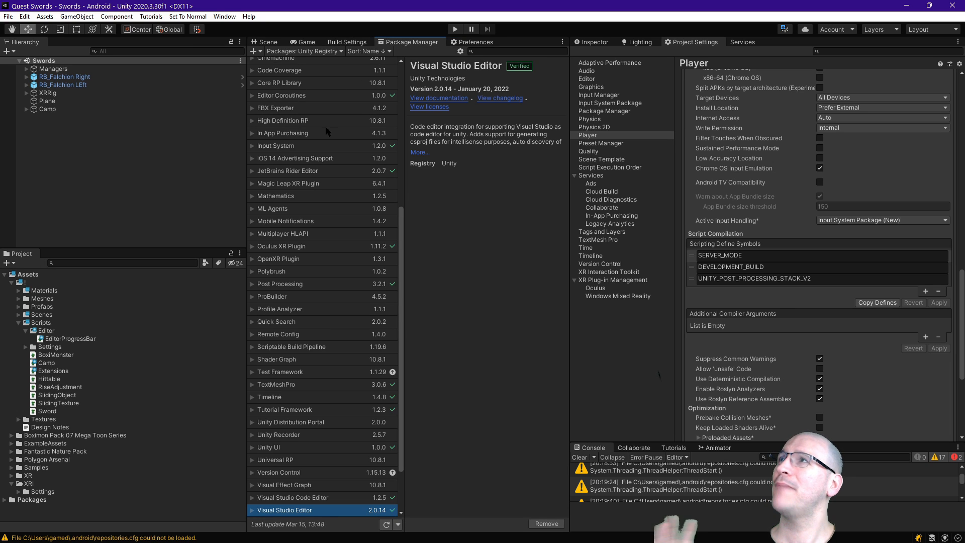
Step: Browse the Visual Studio Code Editor and JetBrains Rider Editor packages, then return to Preferences
scroll("down", 3)
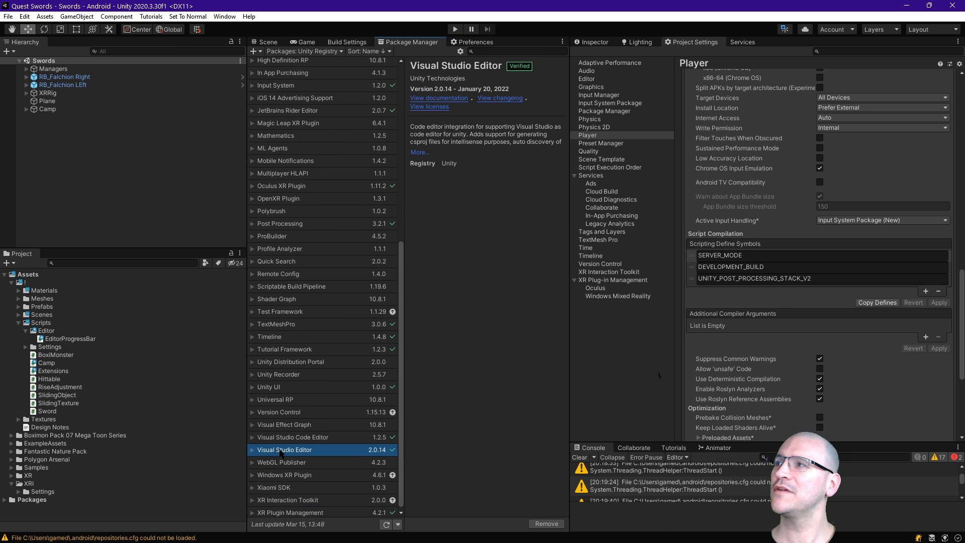
left_click(293, 437)
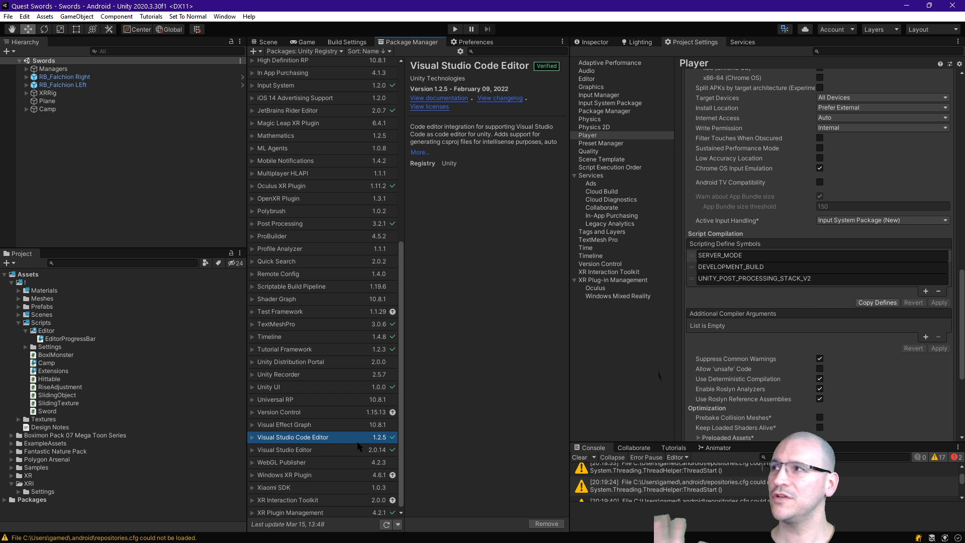
mouse_move(330, 116)
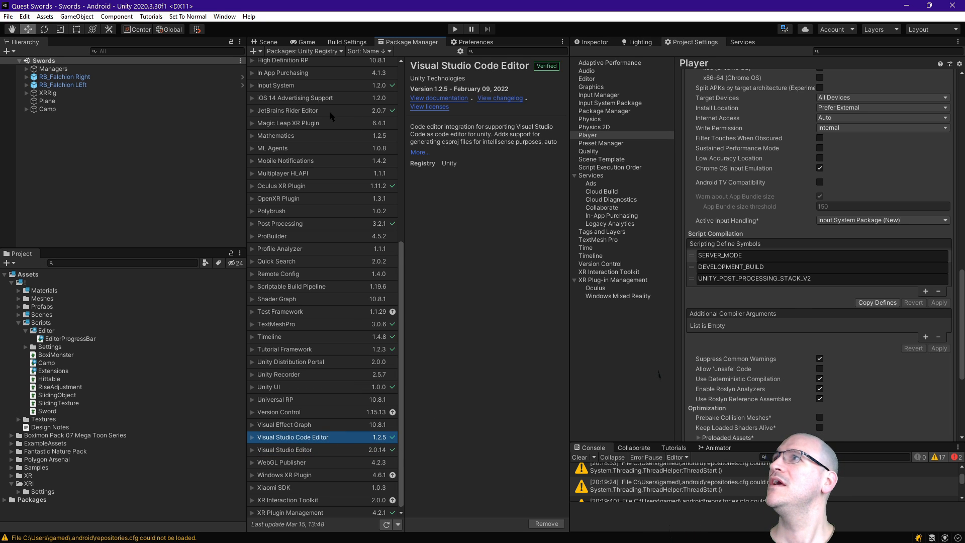
left_click(287, 110)
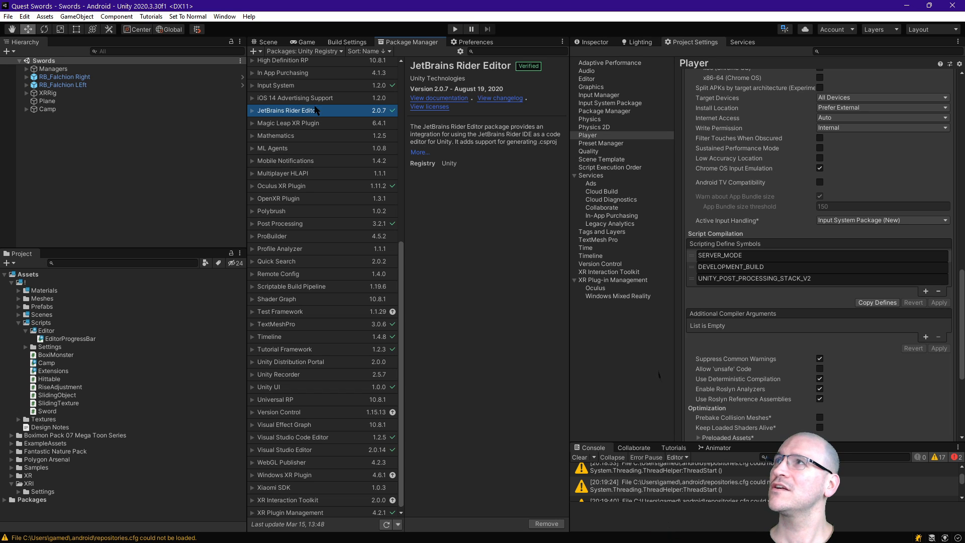
mouse_move(314, 435)
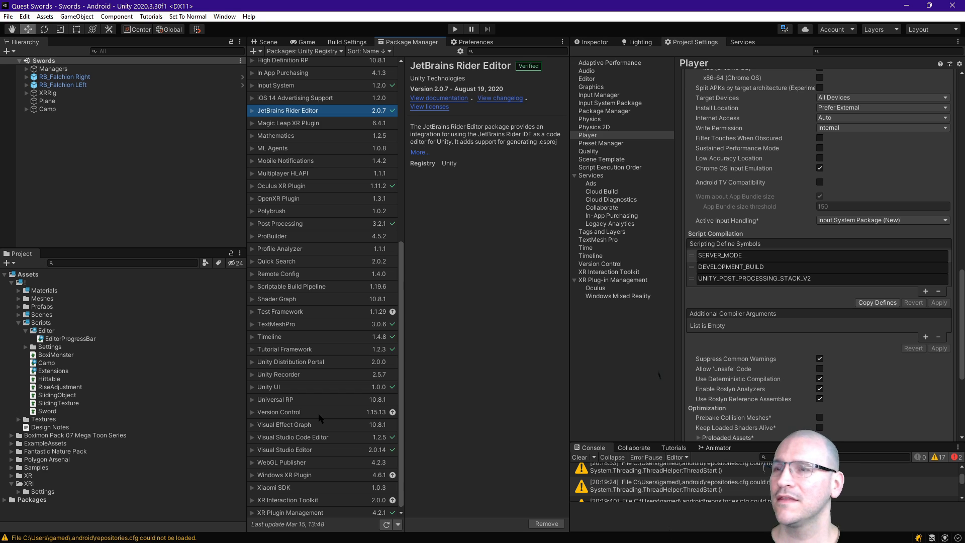
mouse_move(320, 418)
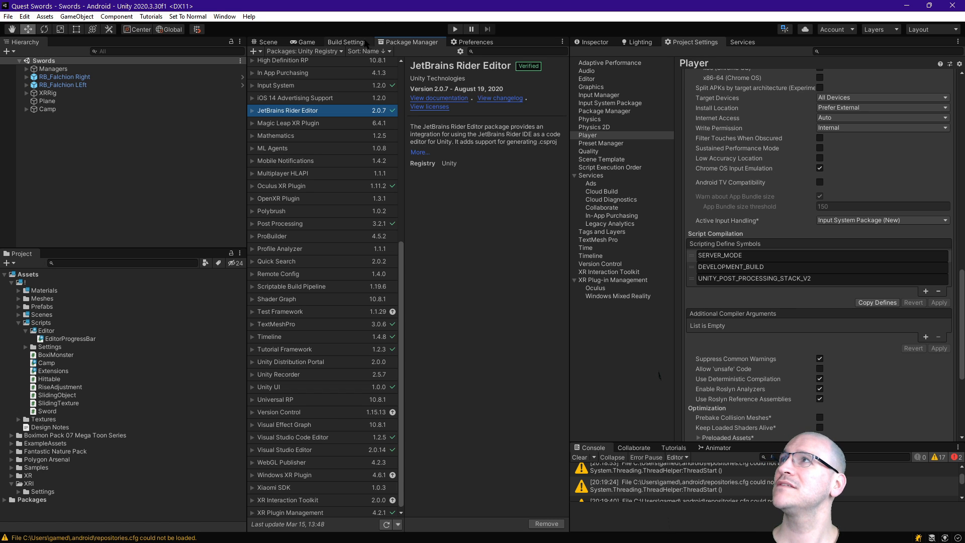
left_click(475, 41)
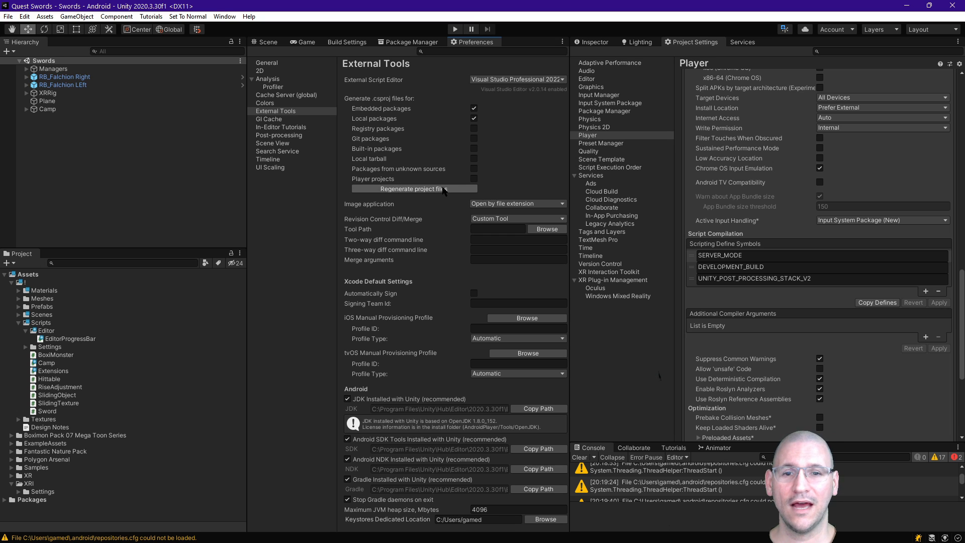
mouse_move(431, 219)
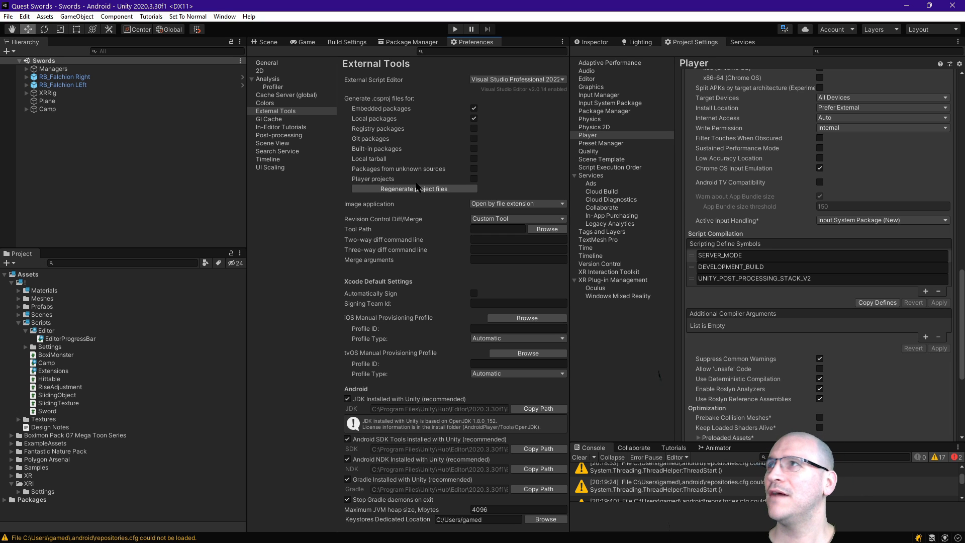
mouse_move(428, 196)
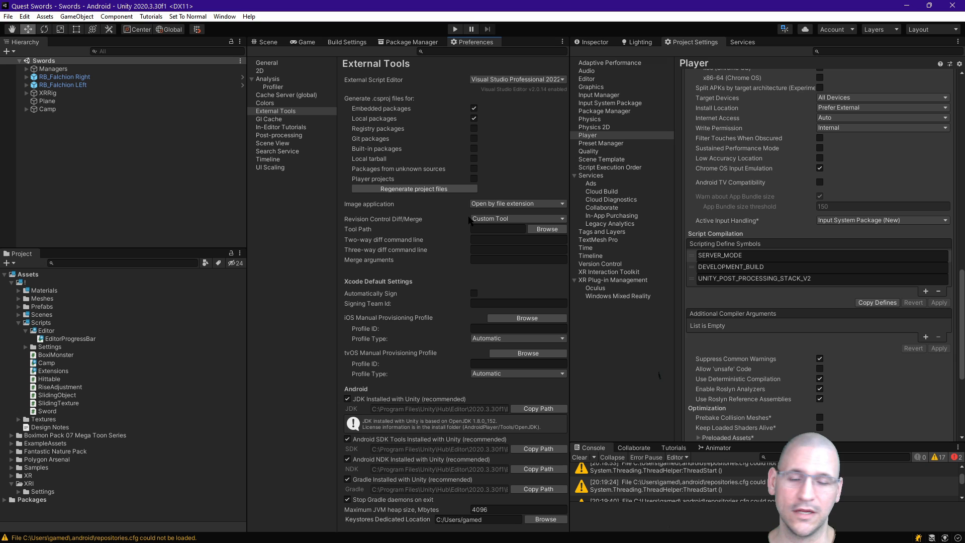
mouse_move(834, 247)
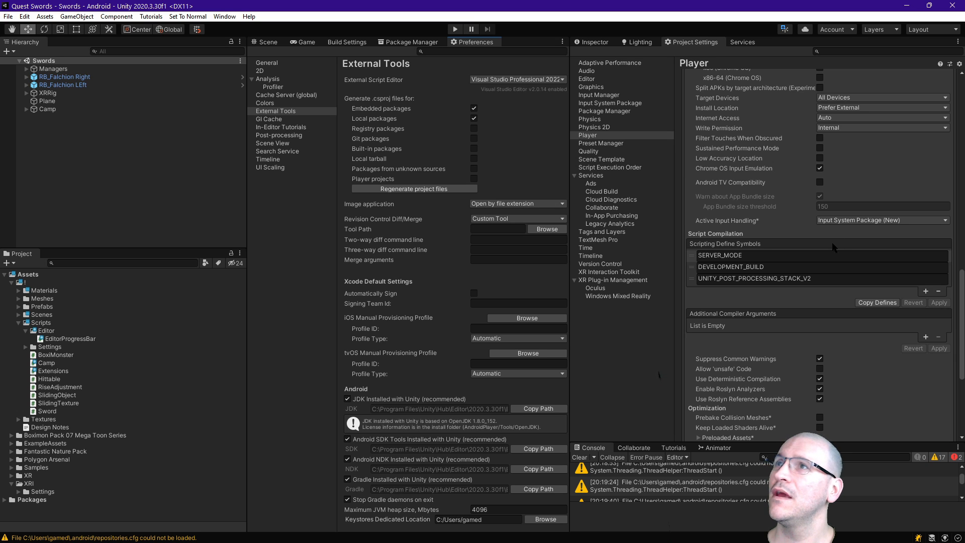
double_click(753, 278)
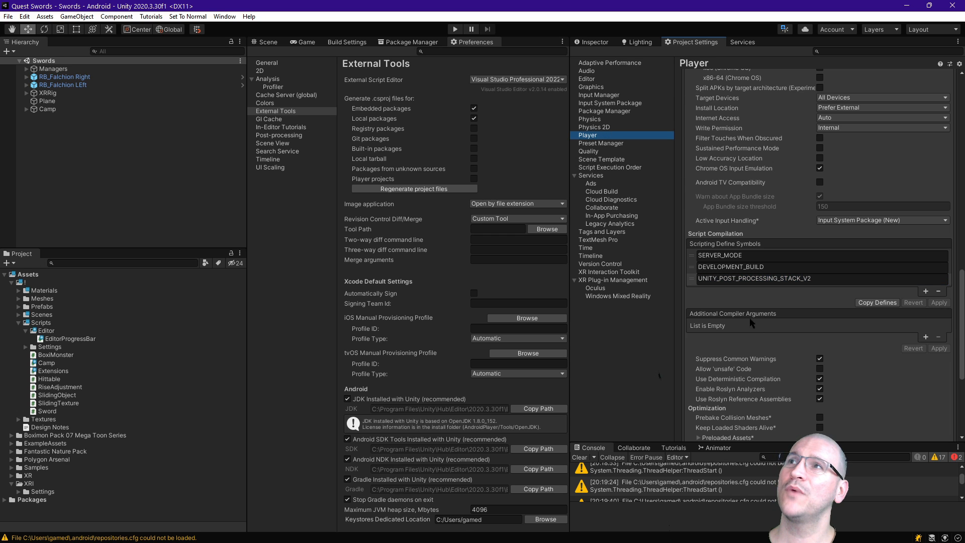
mouse_move(748, 258)
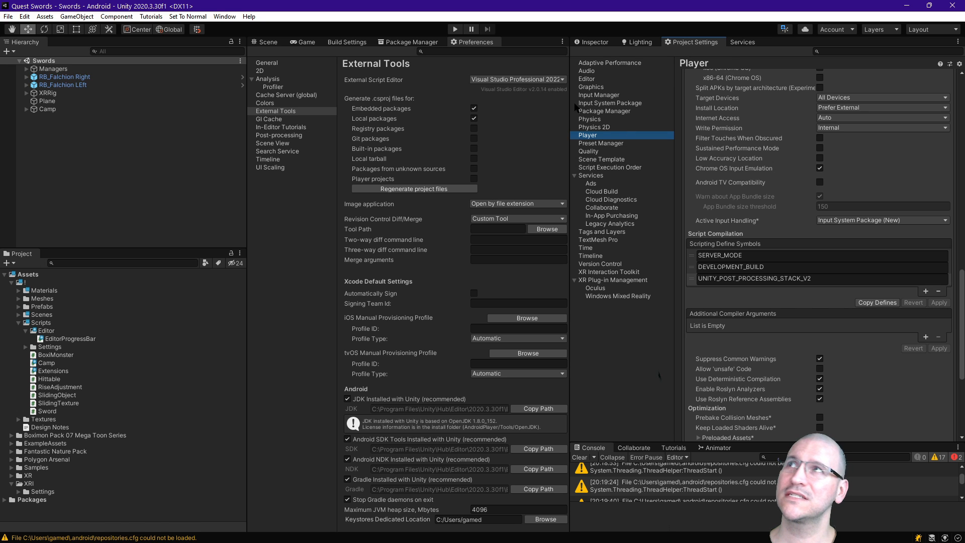
left_click(24, 16)
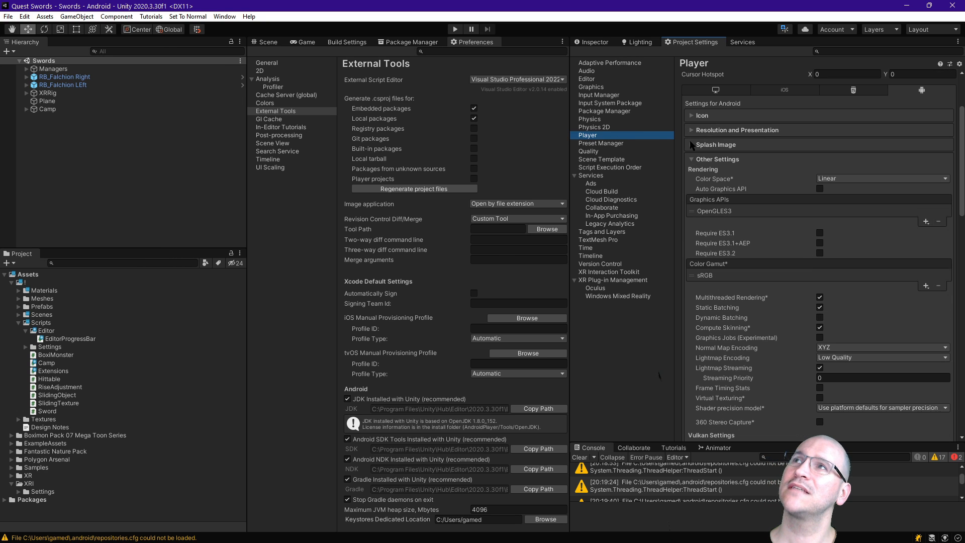
scroll("down", 3)
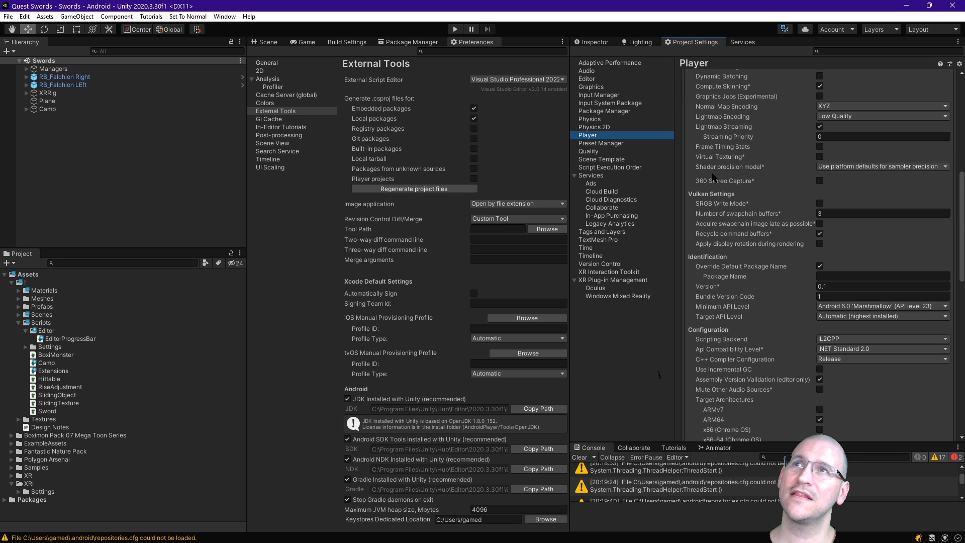
scroll("down", 3)
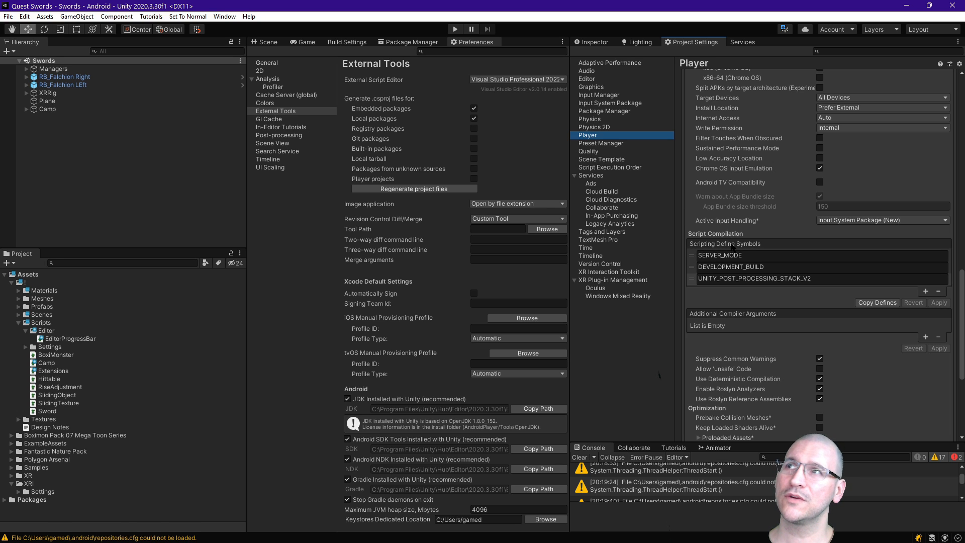
double_click(719, 255)
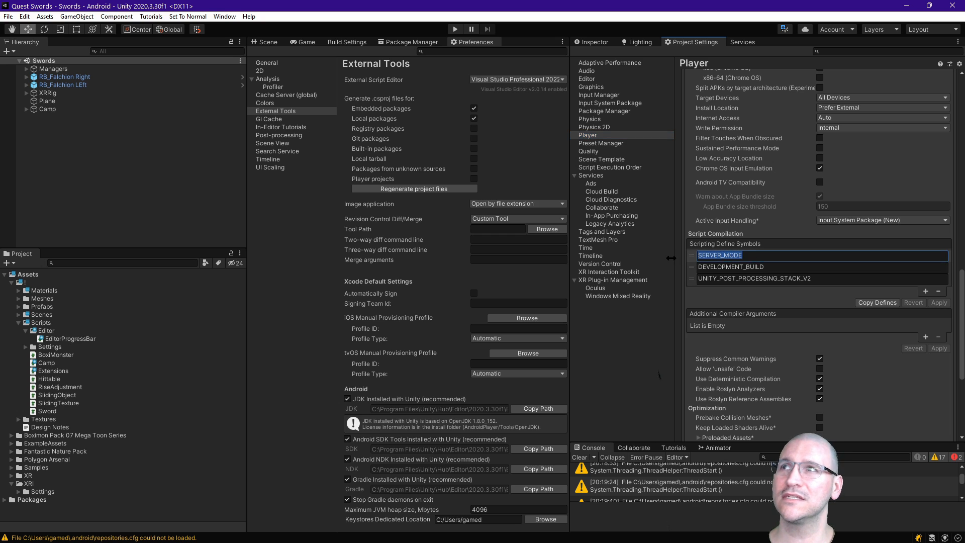
mouse_move(707, 339)
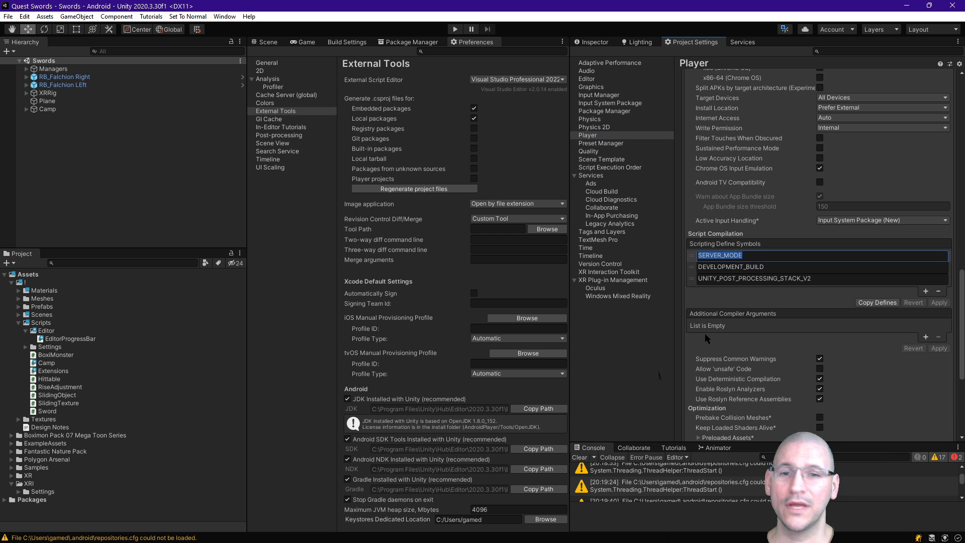
mouse_move(704, 337)
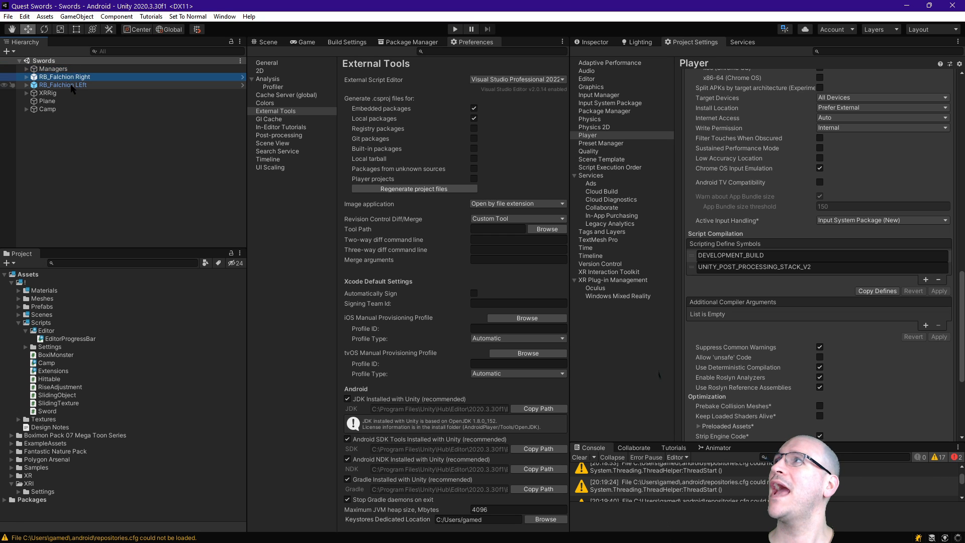
Step: Select RB_Falchion Left in the Hierarchy and view the Colors preferences
left_click(62, 84)
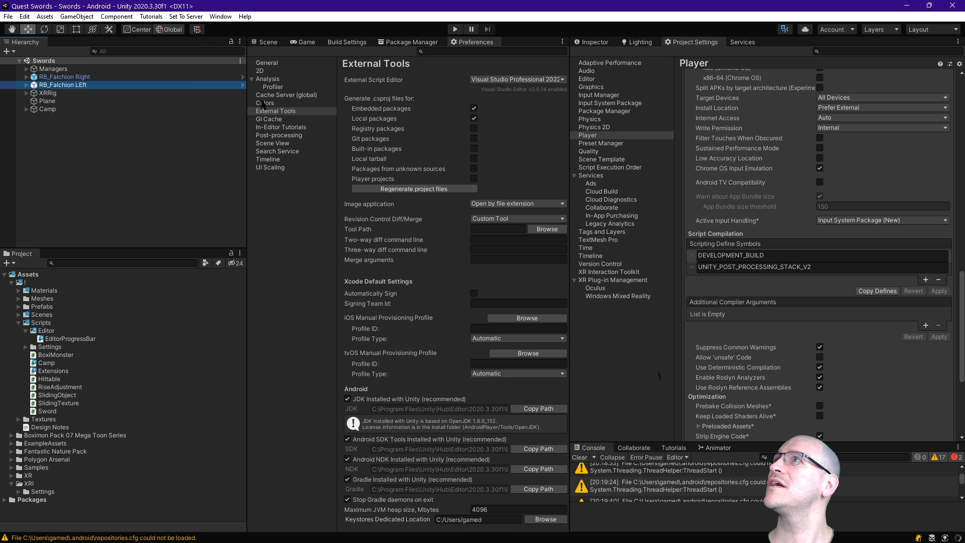
left_click(265, 103)
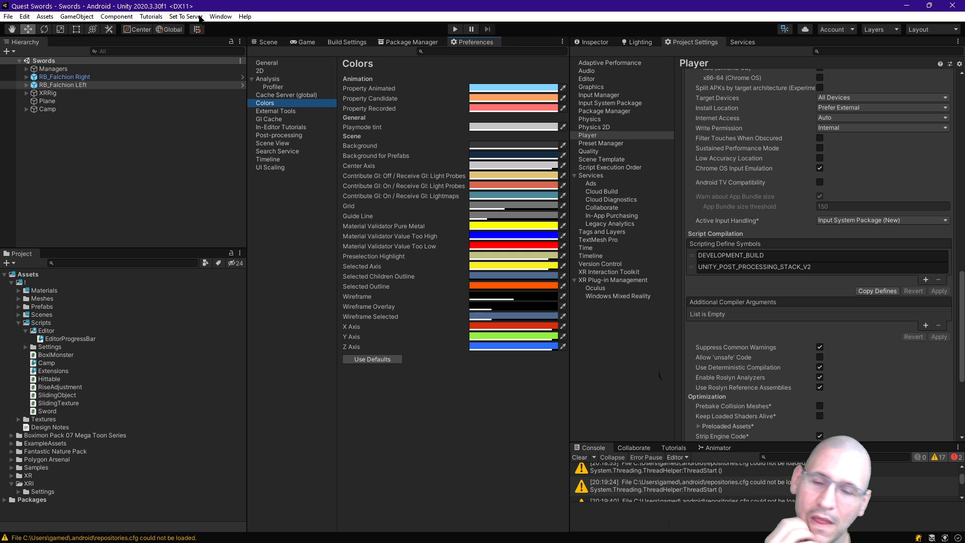